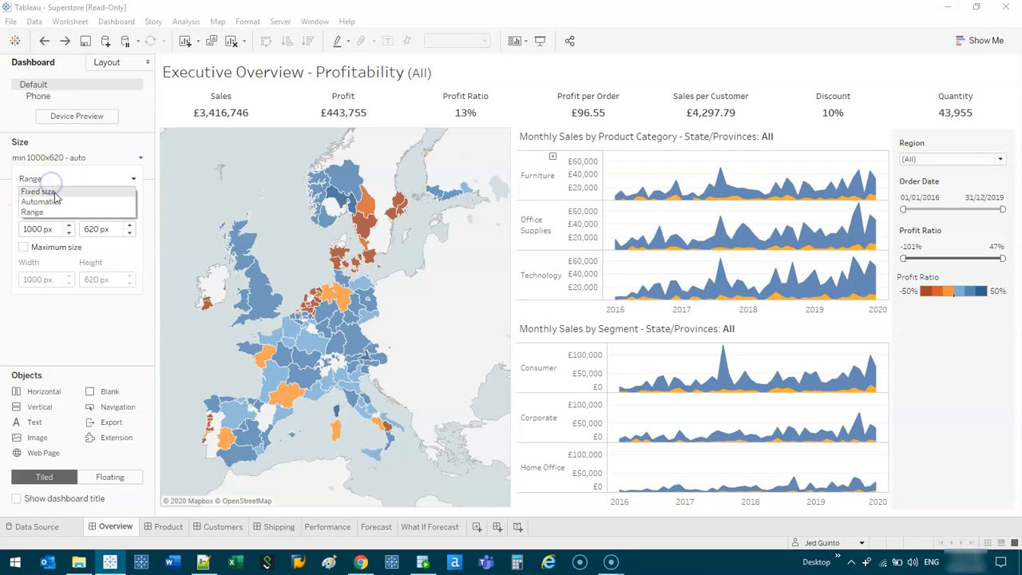
- Switch the dashboard to Automatic sizing and maximize the window so the layout adapts
left_click(40, 201)
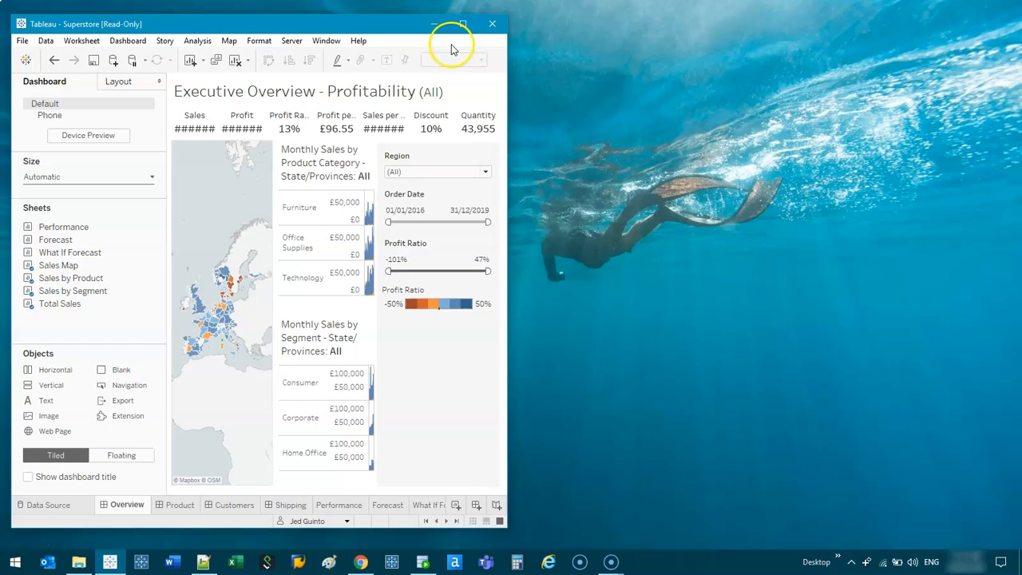
left_click(463, 23)
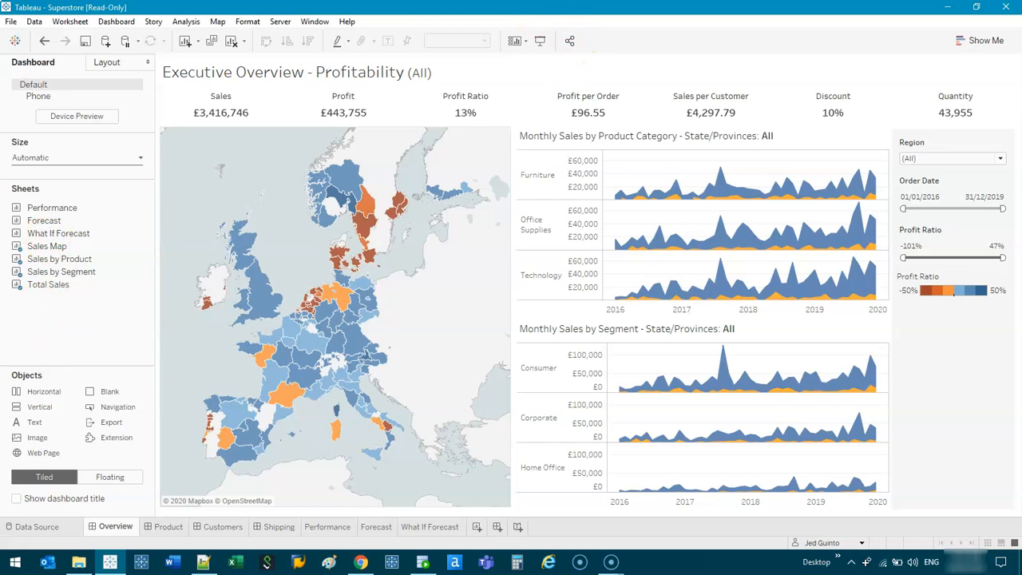
left_click(976, 8)
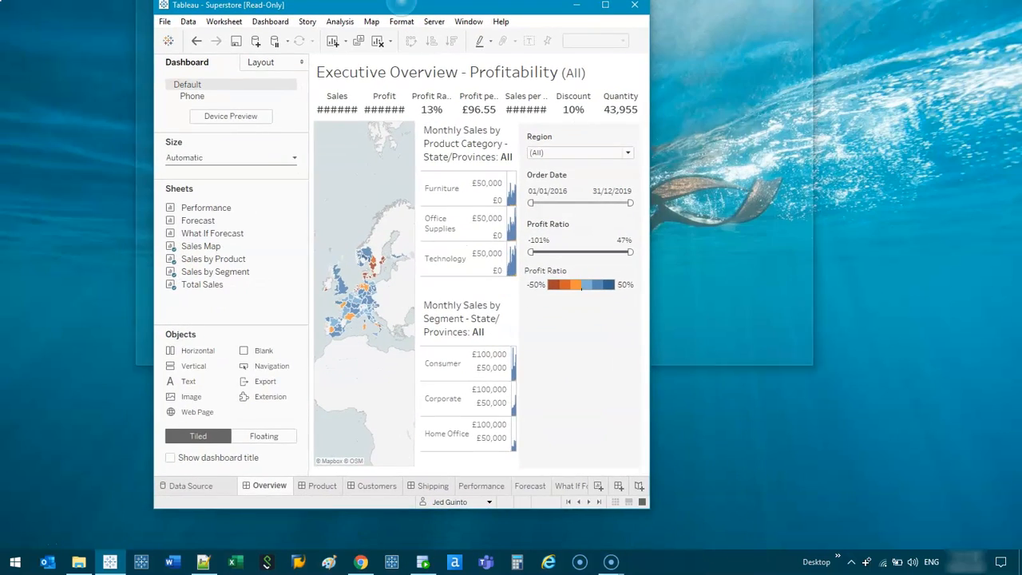
left_click(605, 5)
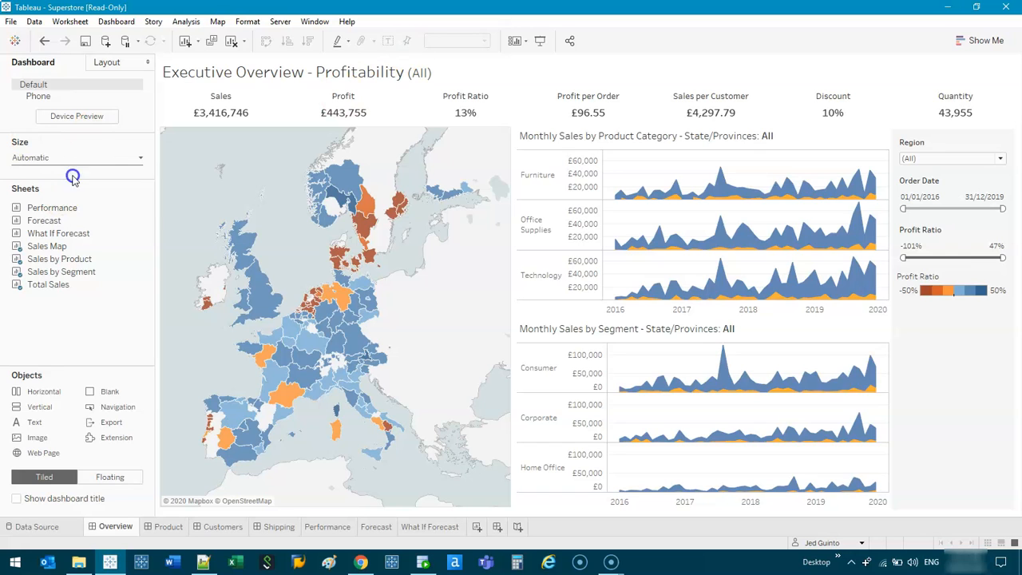
- Set a Fixed size from the A3 Landscape preset, edited to 1854 × 1369 pixels
left_click(76, 157)
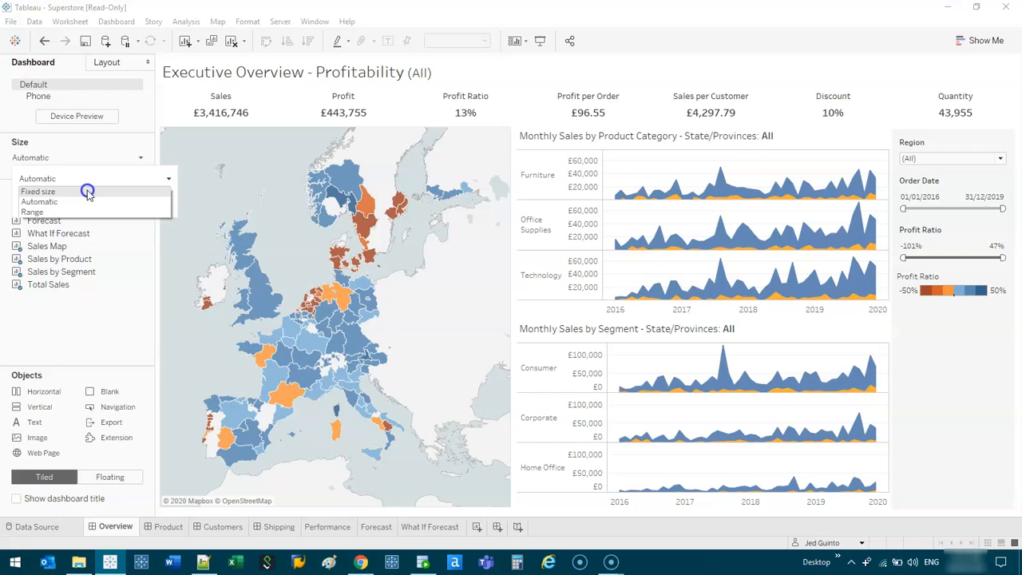
left_click(38, 191)
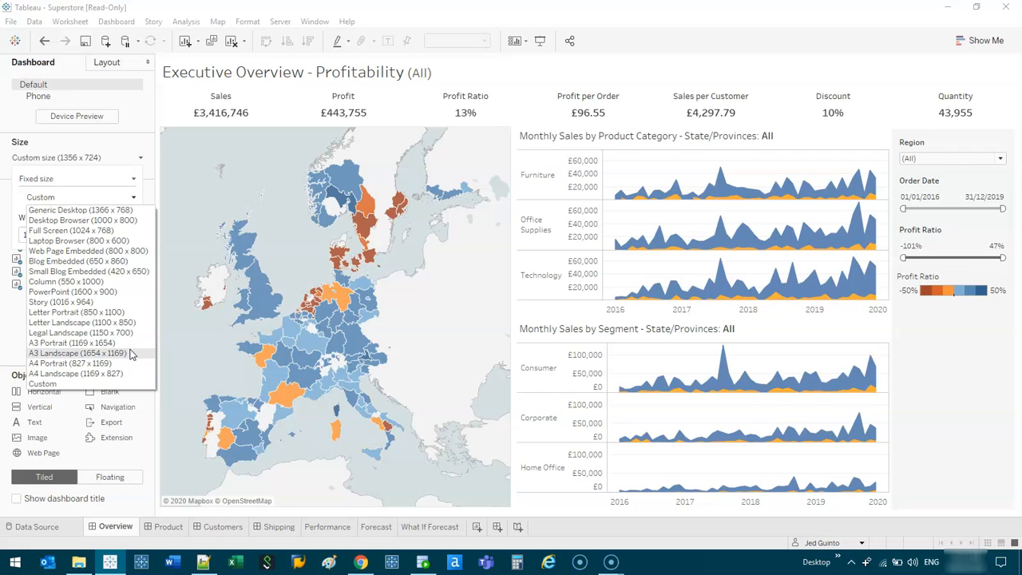
left_click(77, 353)
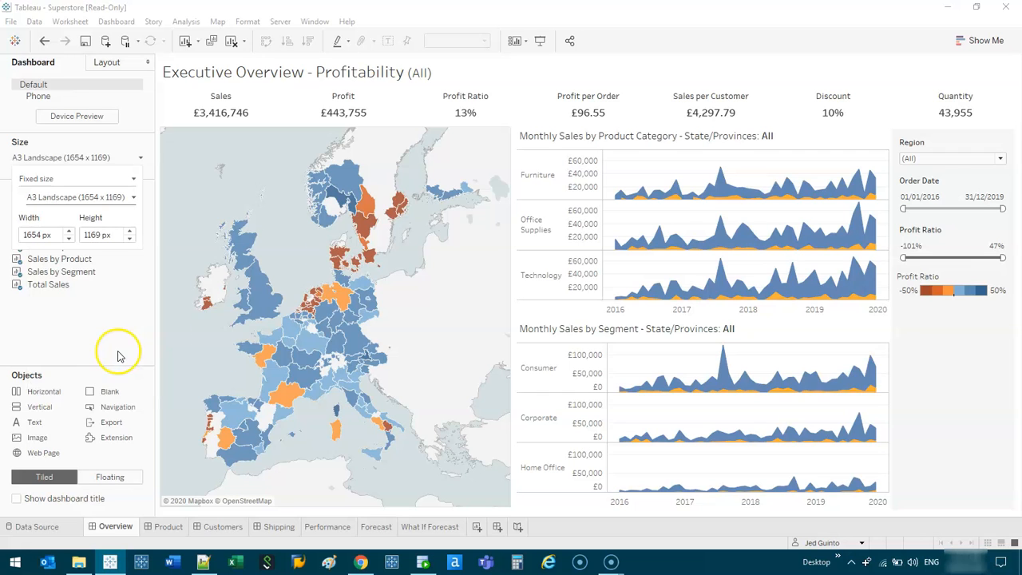
left_click(77, 197)
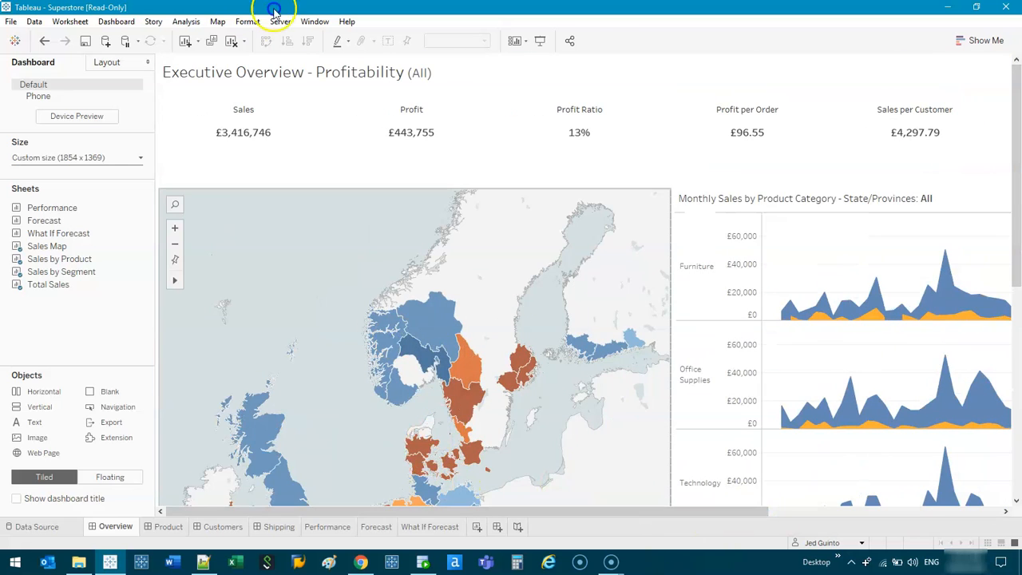
mouse_move(127, 157)
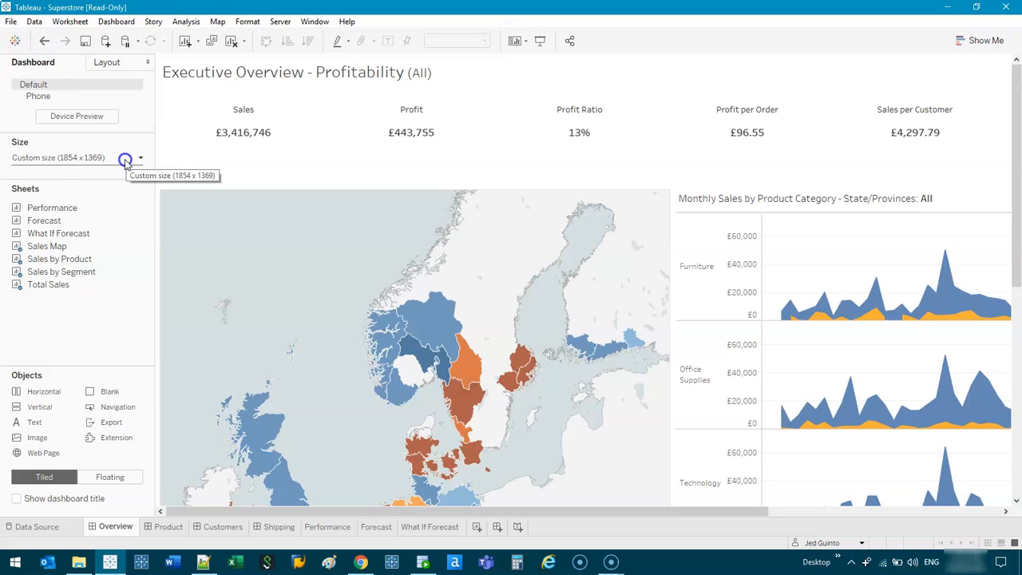
- Review the size values and bring up the Phone layout's options menu
left_click(141, 158)
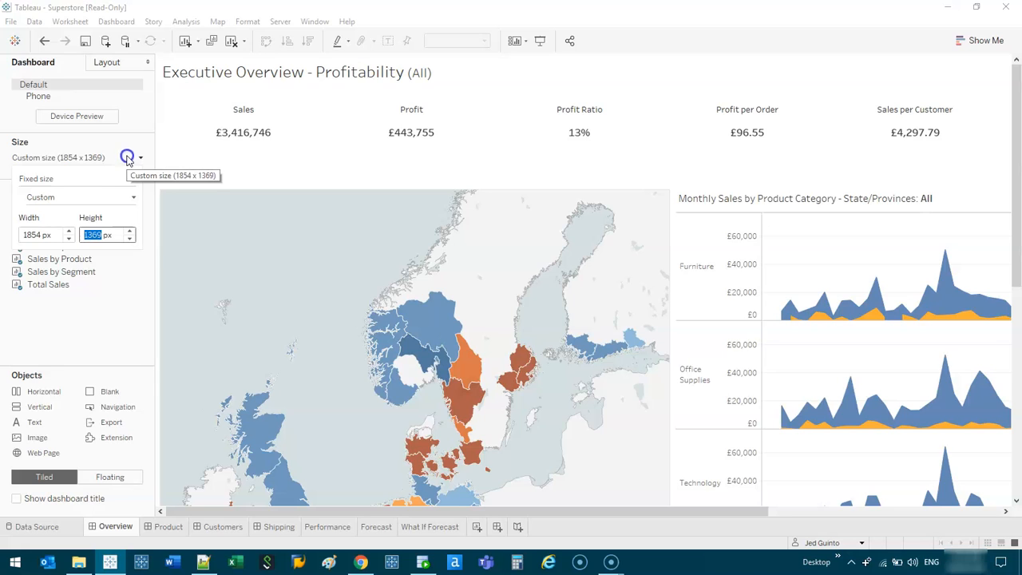
left_click(141, 158)
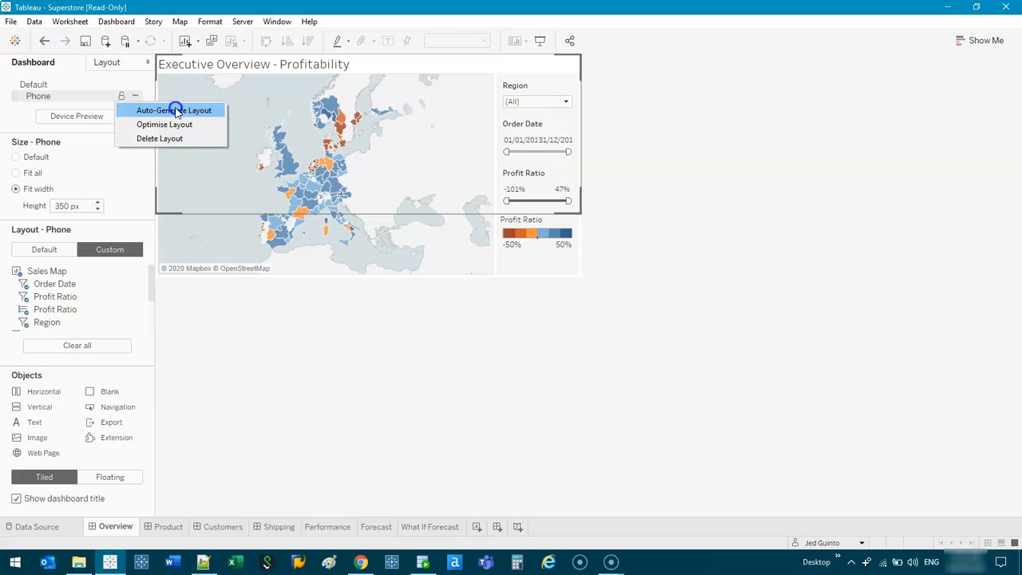
- Auto-generate the phone layout, then preview the default layout on a generic 1024 × 768 tablet
left_click(174, 110)
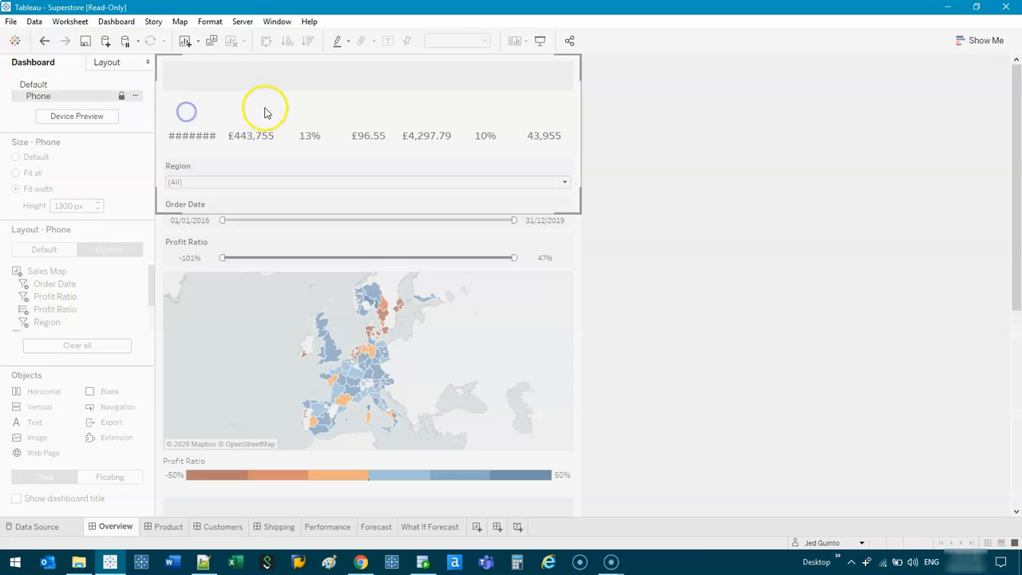
scroll("down", 3)
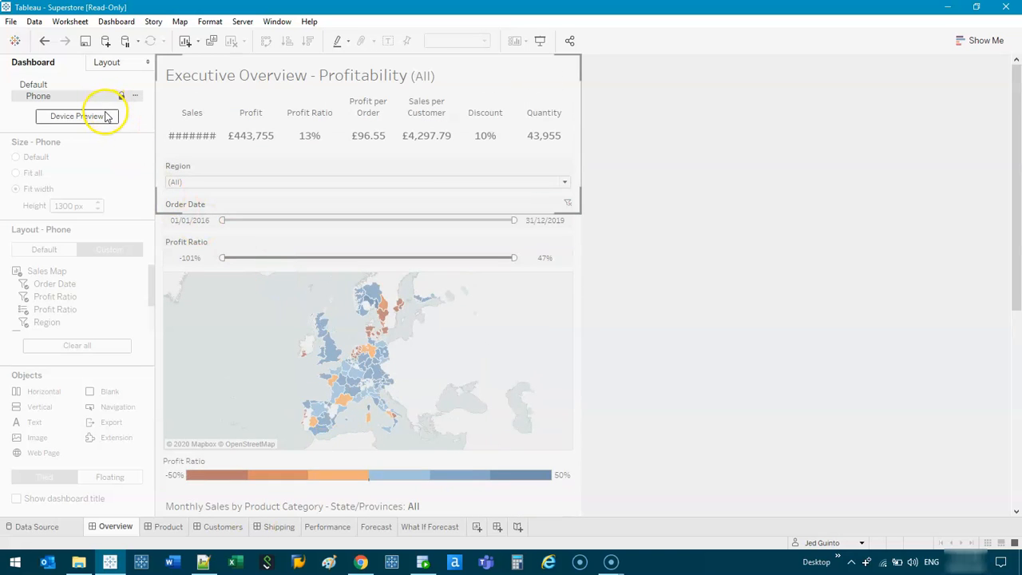
left_click(76, 116)
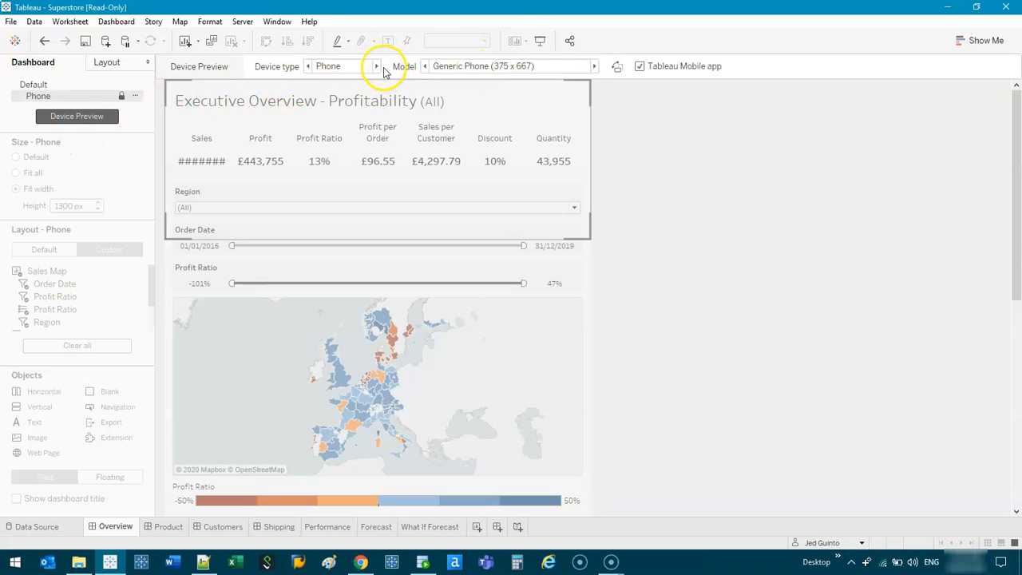
left_click(509, 66)
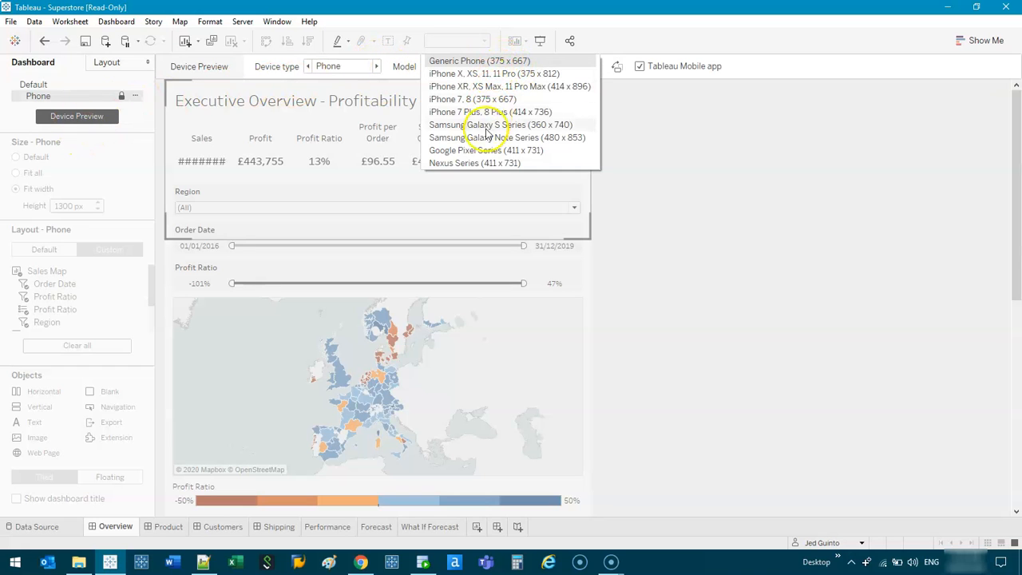
left_click(479, 61)
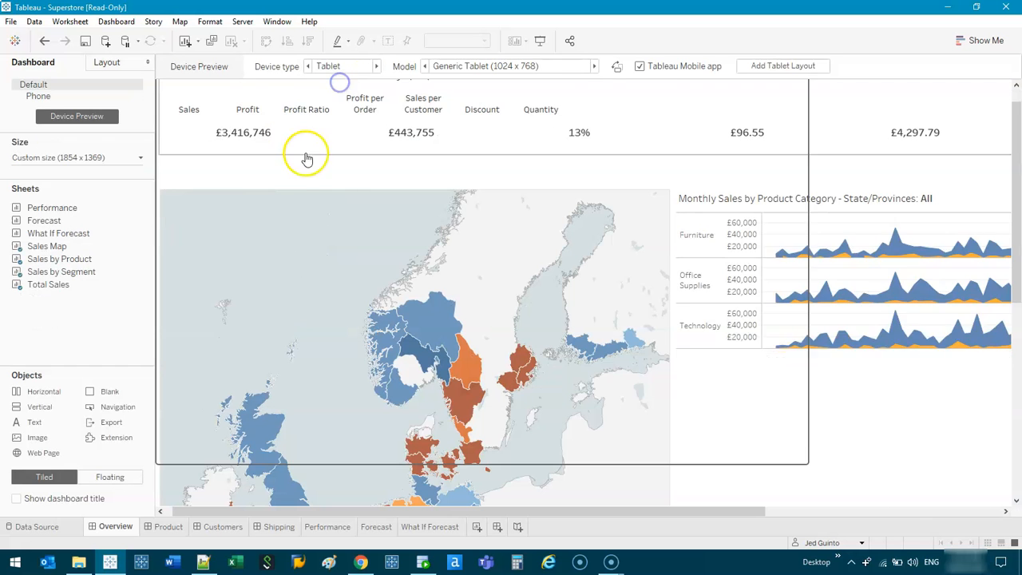
- Set a Range size from 1024×644 minimum to 1124×744 maximum to fit the tablet
scroll("down", 3)
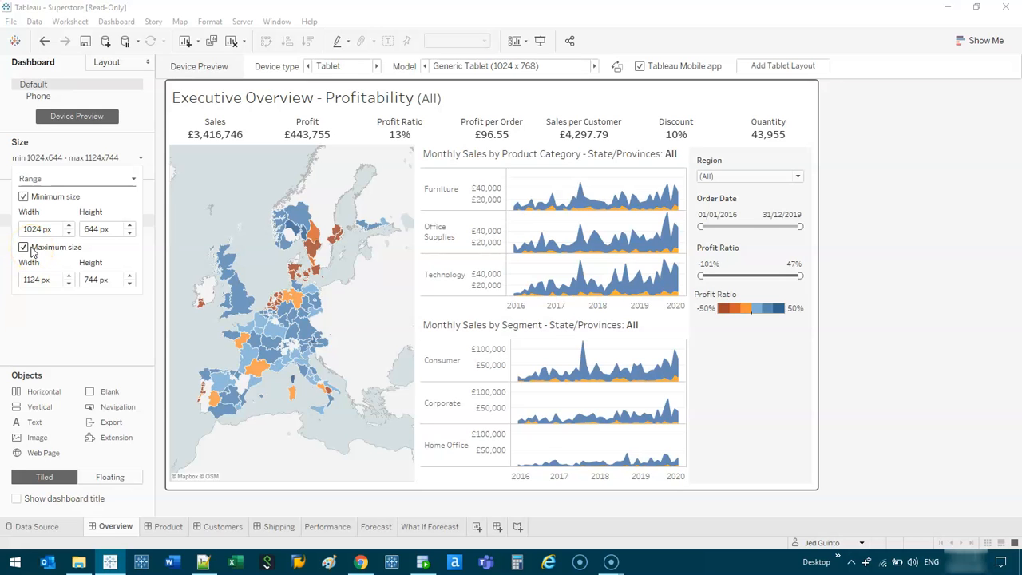
- On Product Drilldown, enable a Maximum size of 1000 × 620 matching the minimum
left_click(169, 527)
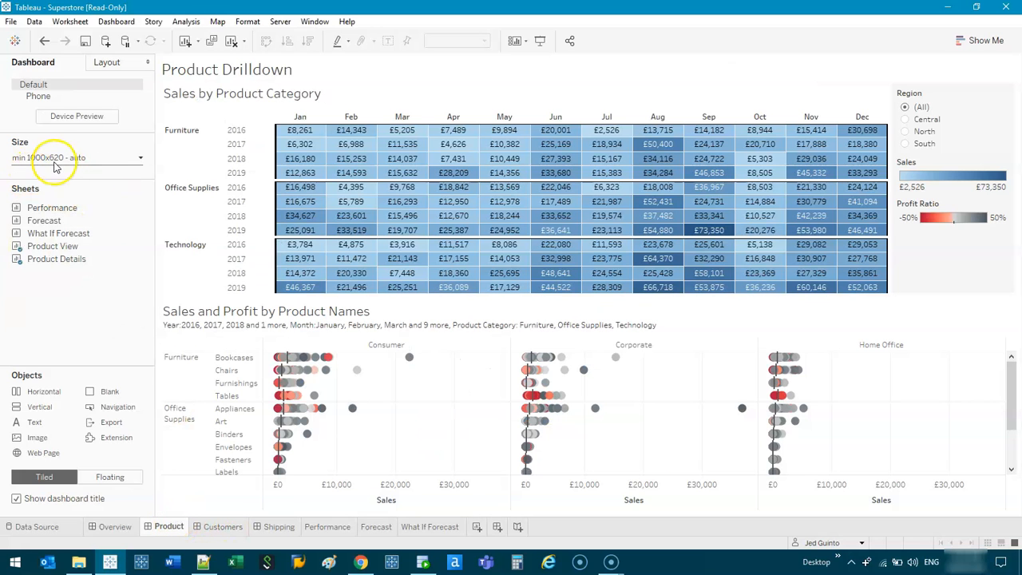
left_click(76, 157)
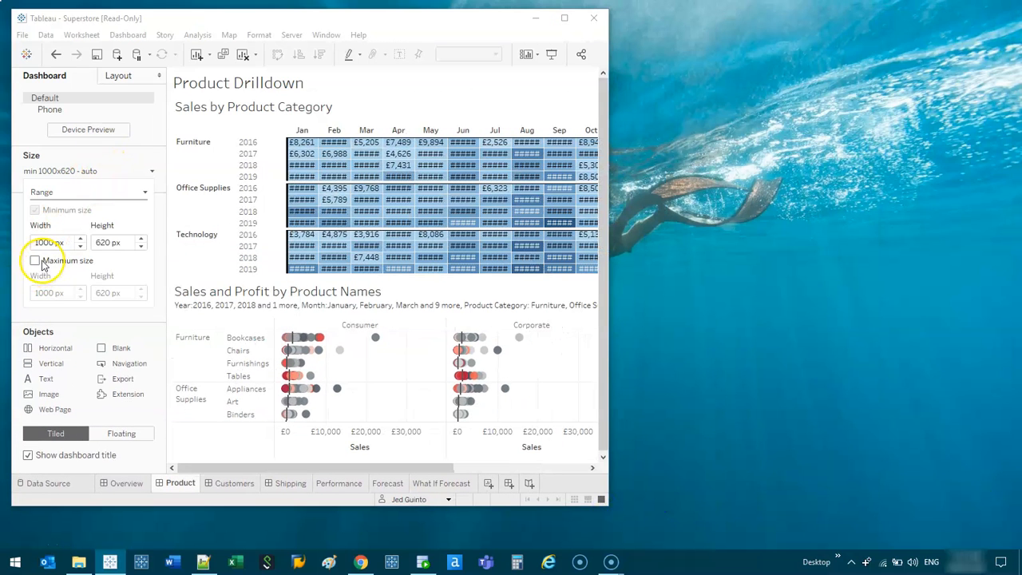
left_click(35, 261)
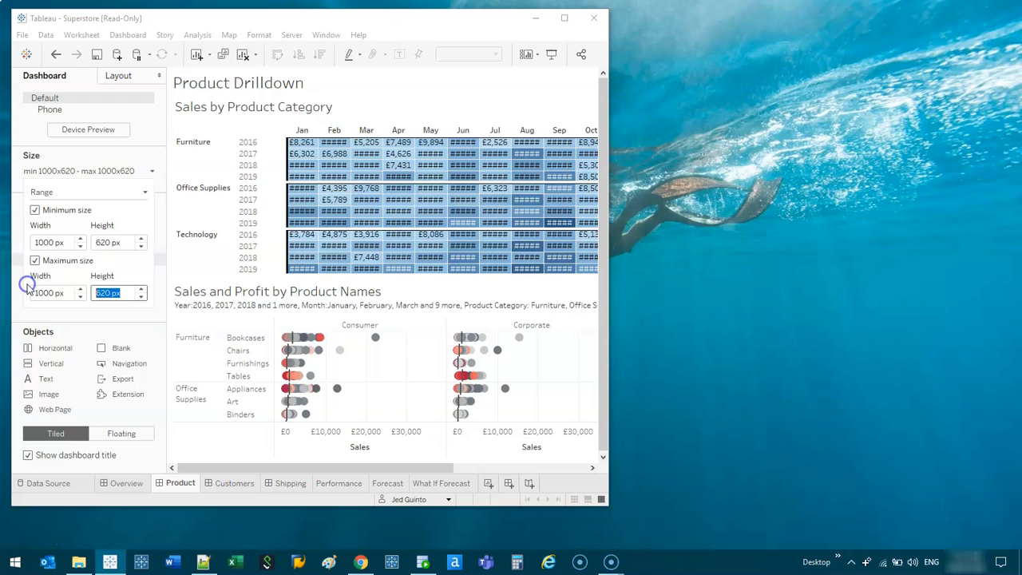